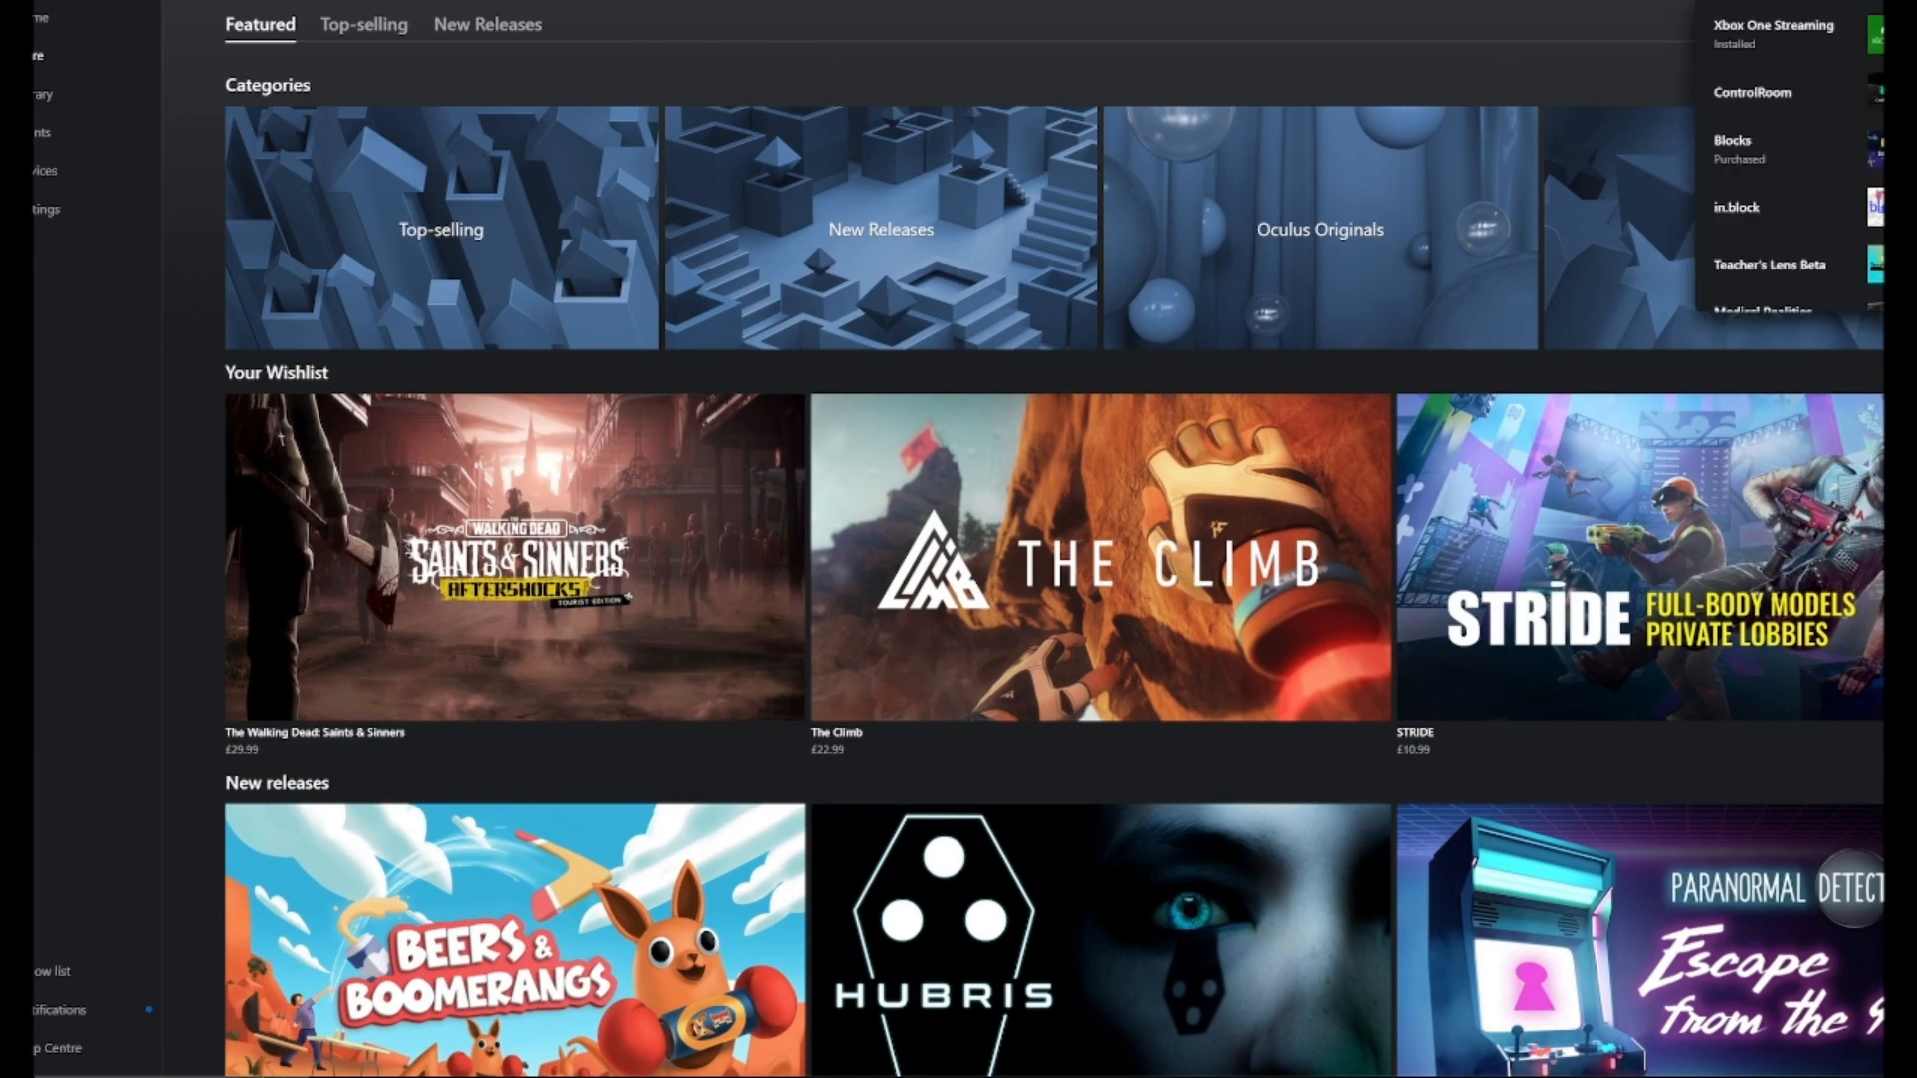
Step: Open the Xbox One Streaming store page from the installed apps and start it
click(1772, 34)
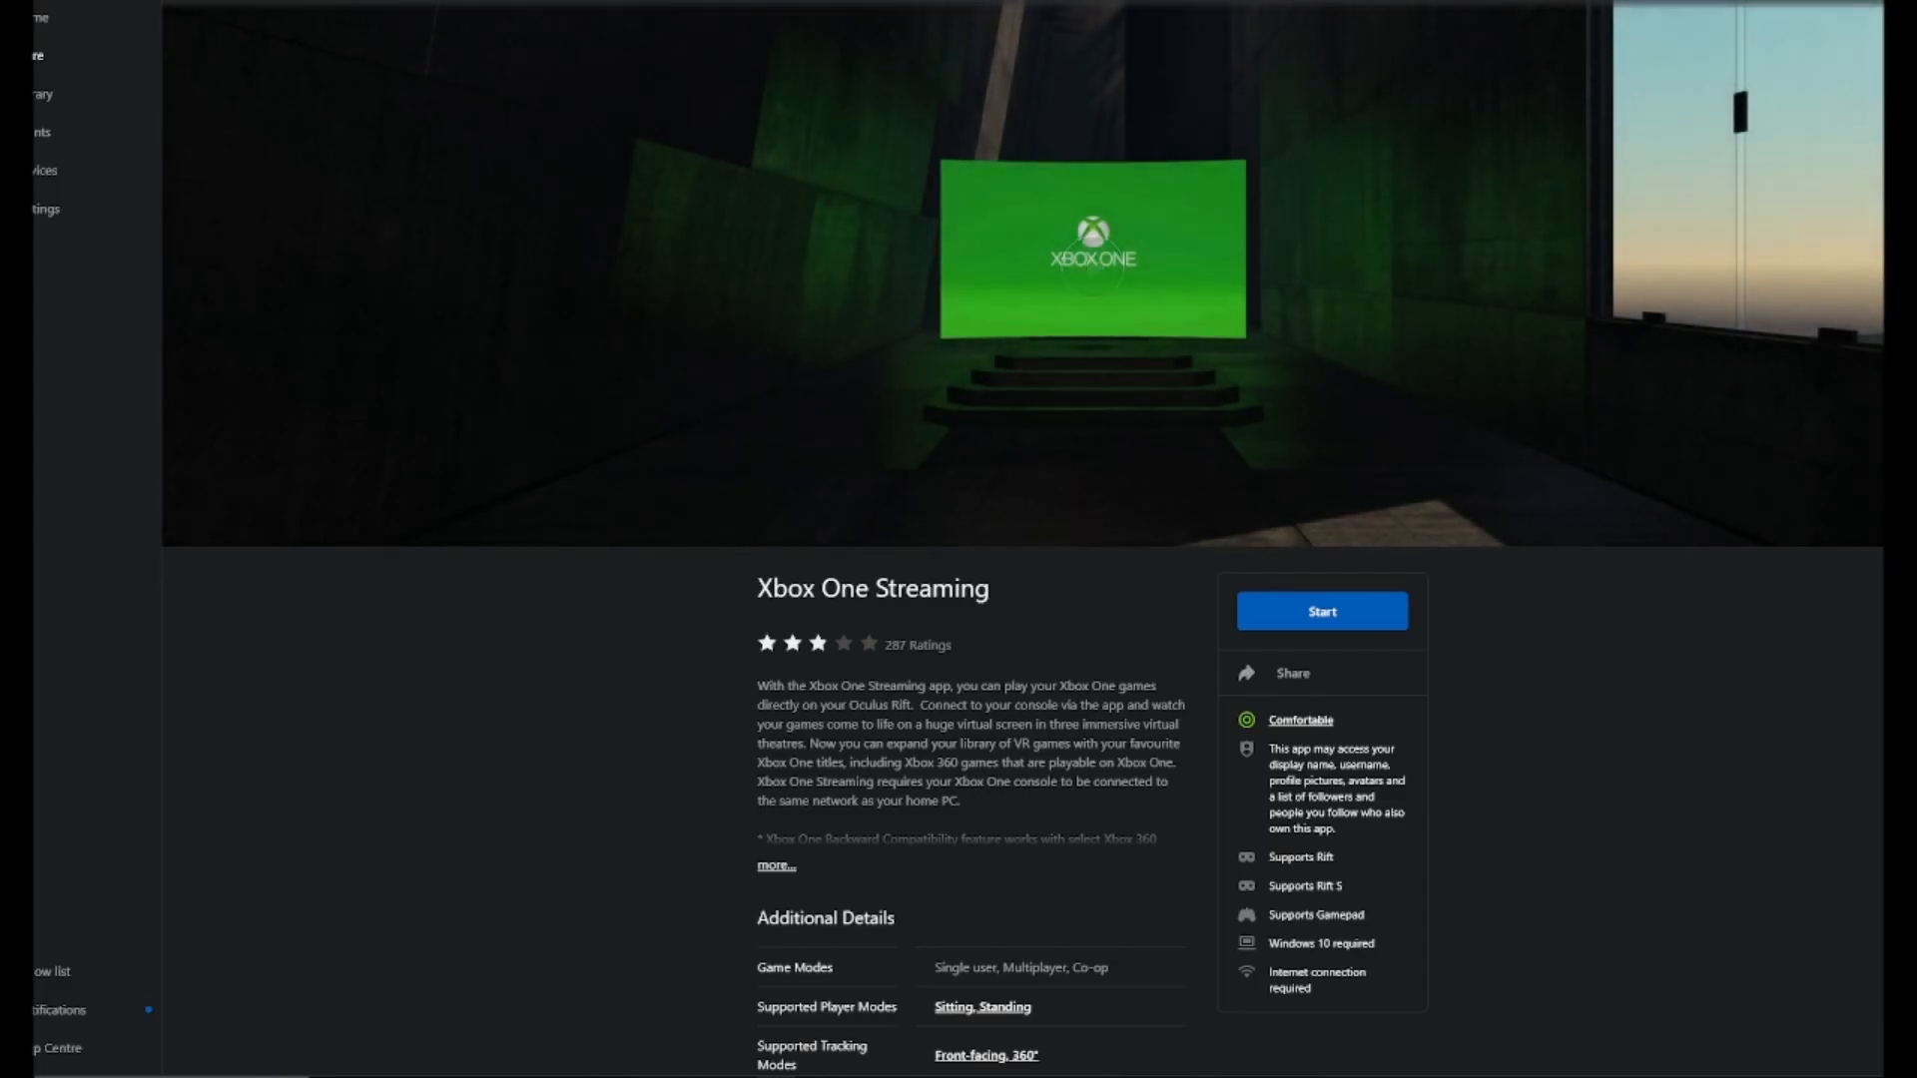
click(1320, 611)
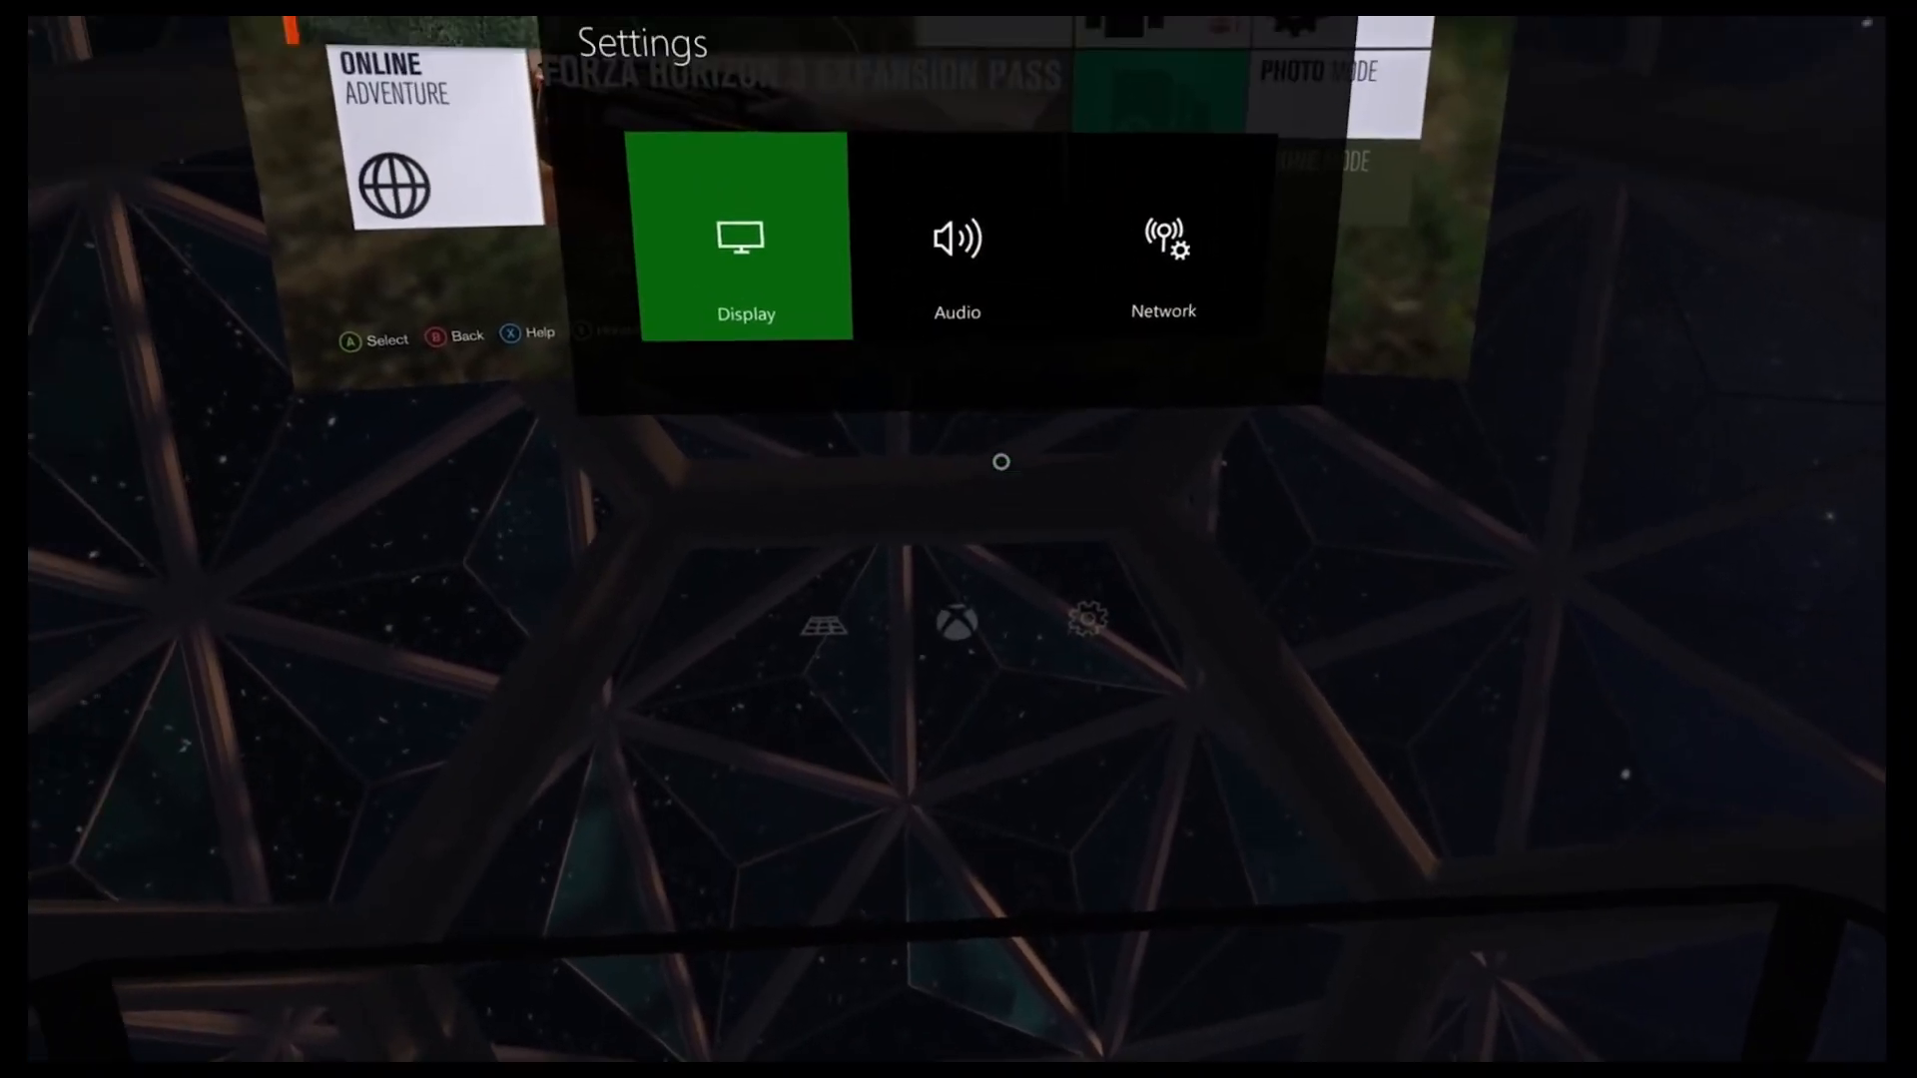
Step: Select the Display tile to show the depth, curvature, height and reset controls
click(745, 238)
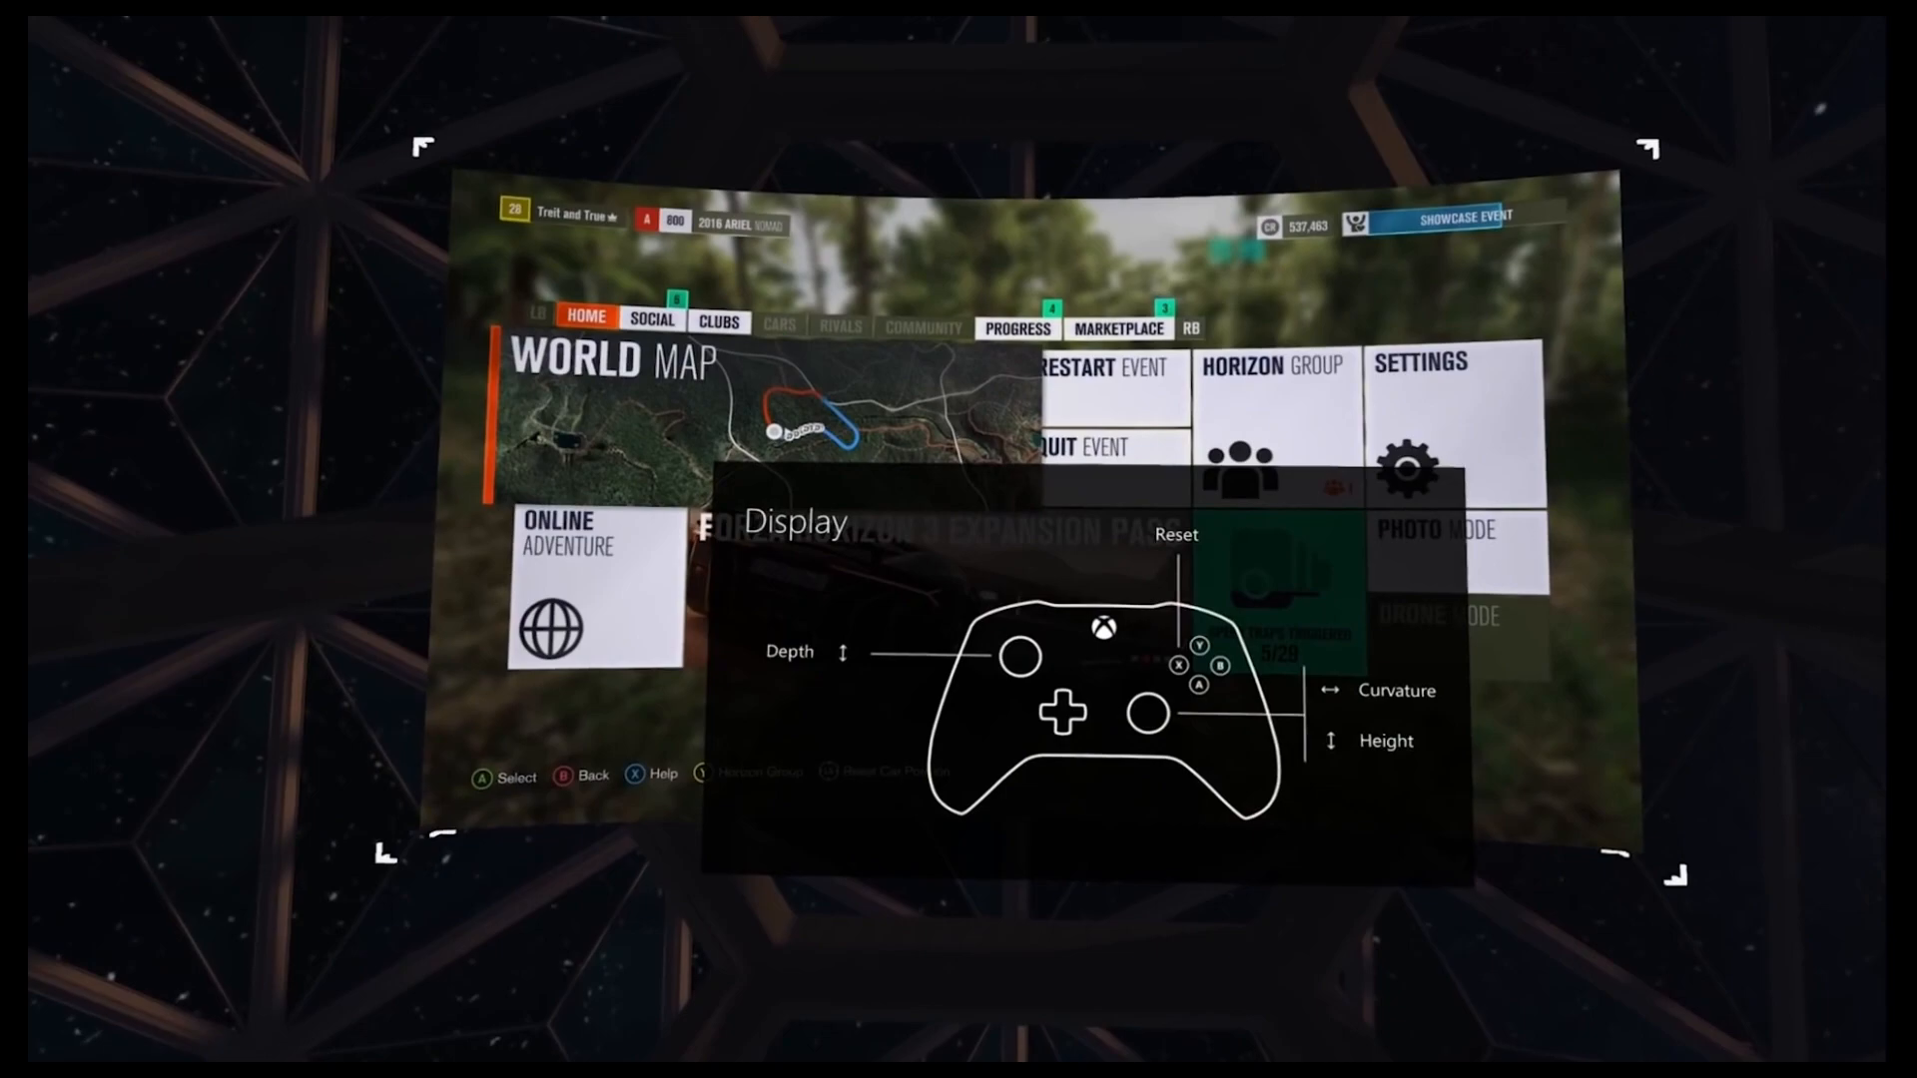